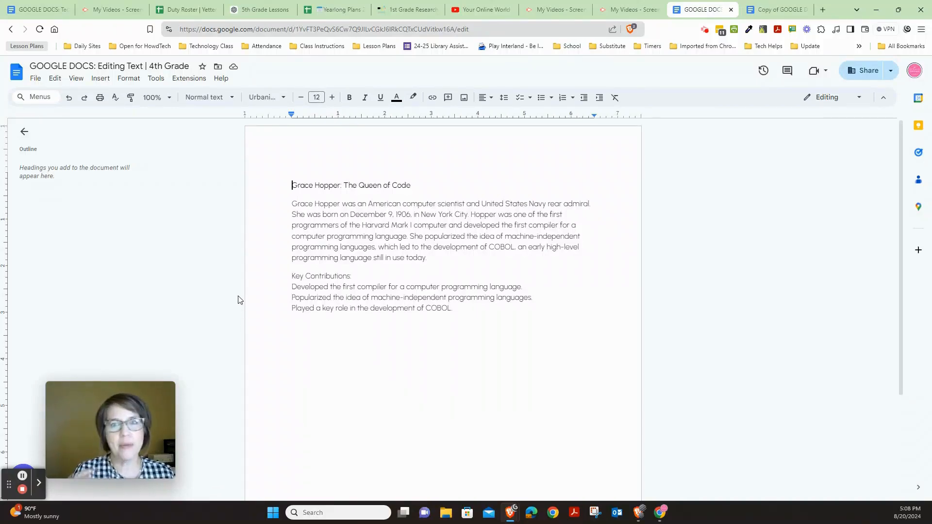
{"action": "mouse_move", "coordinate": [213, 315]}
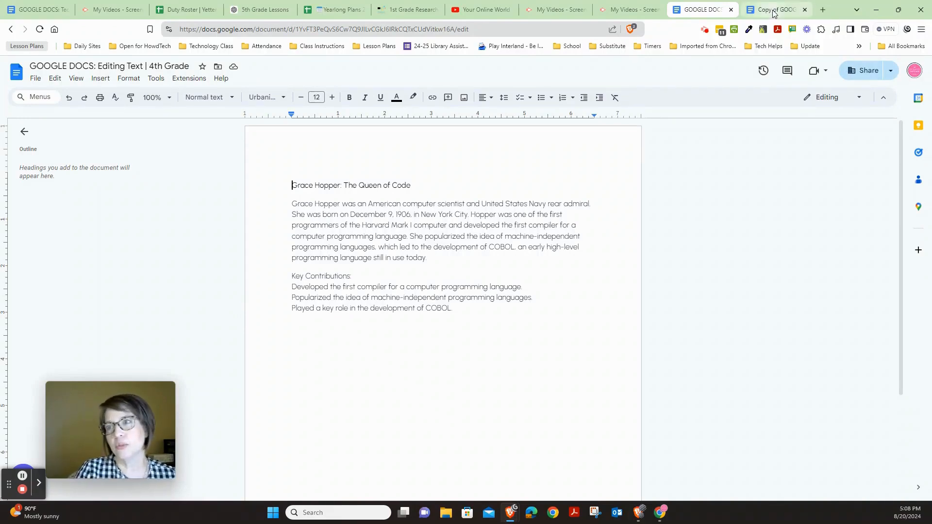
- Switch to the 'Copy of GOOGLE DOCS' tab and scroll through the formatted model document
{"action": "left_click", "coordinate": [772, 9]}
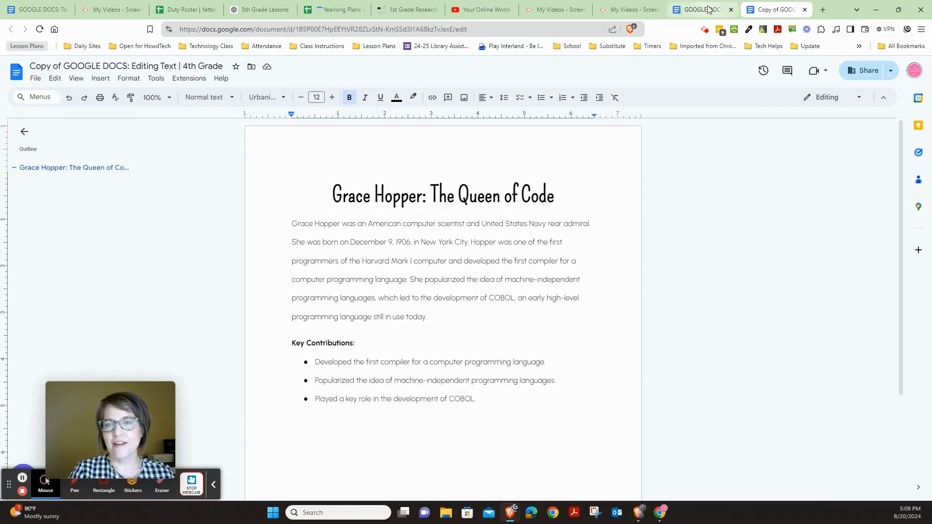
{"action": "mouse_move", "coordinate": [701, 9]}
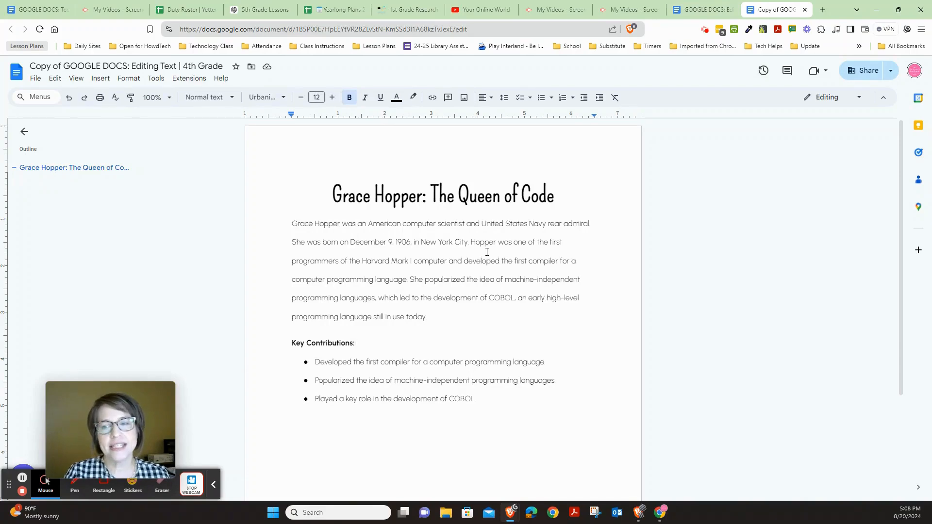
{"action": "mouse_move", "coordinate": [271, 230]}
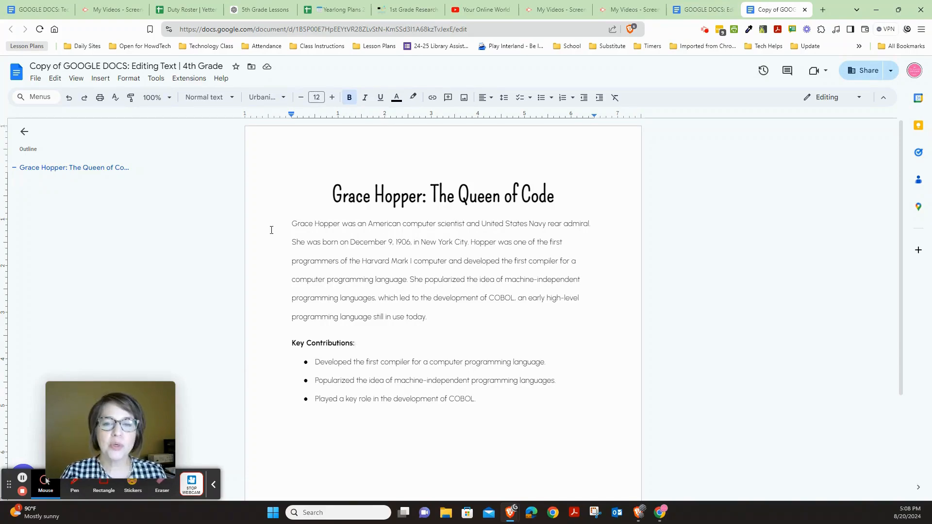
{"action": "mouse_move", "coordinate": [422, 252]}
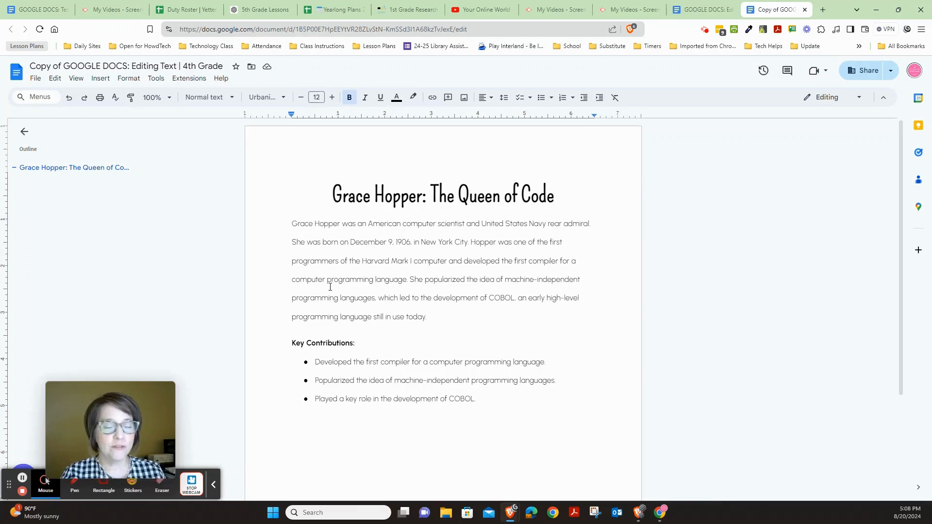
{"action": "mouse_move", "coordinate": [429, 273]}
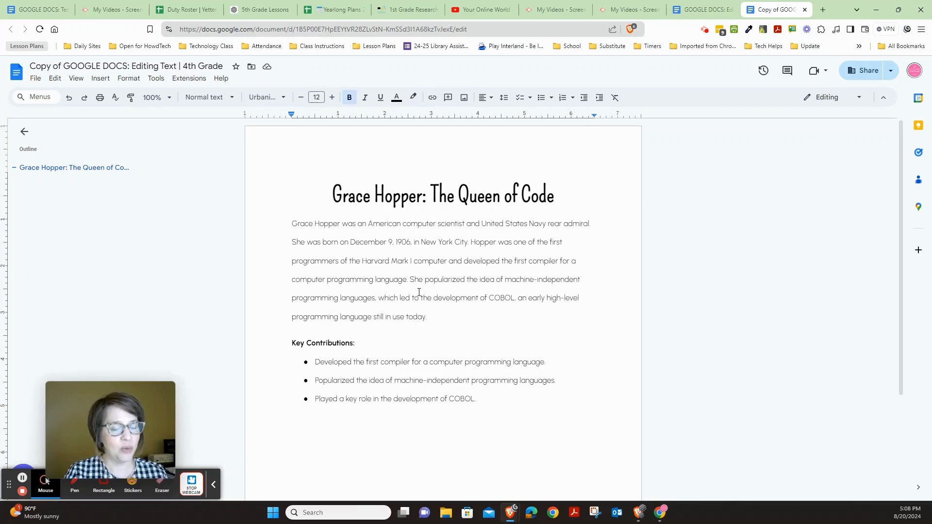
{"action": "mouse_move", "coordinate": [416, 289]}
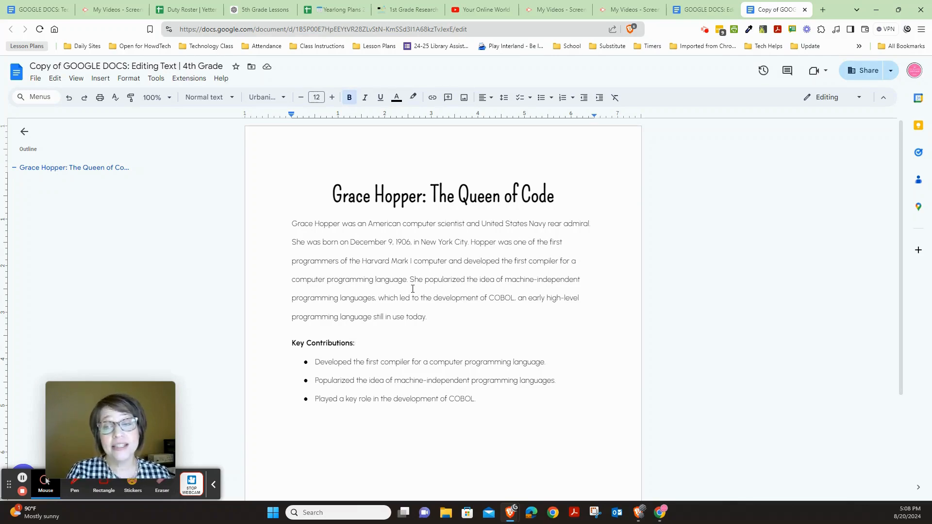
{"action": "mouse_move", "coordinate": [420, 308]}
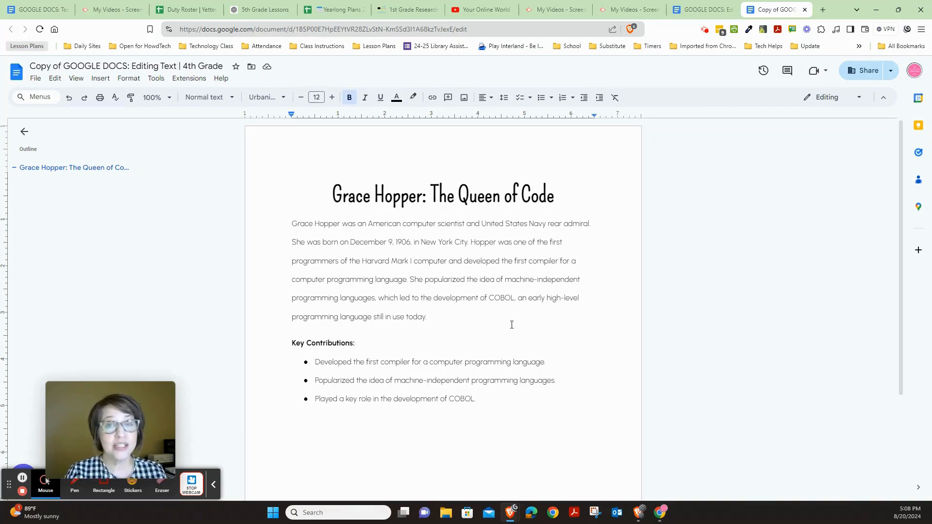
{"action": "scroll", "scroll_direction": "up", "scroll_amount": 3}
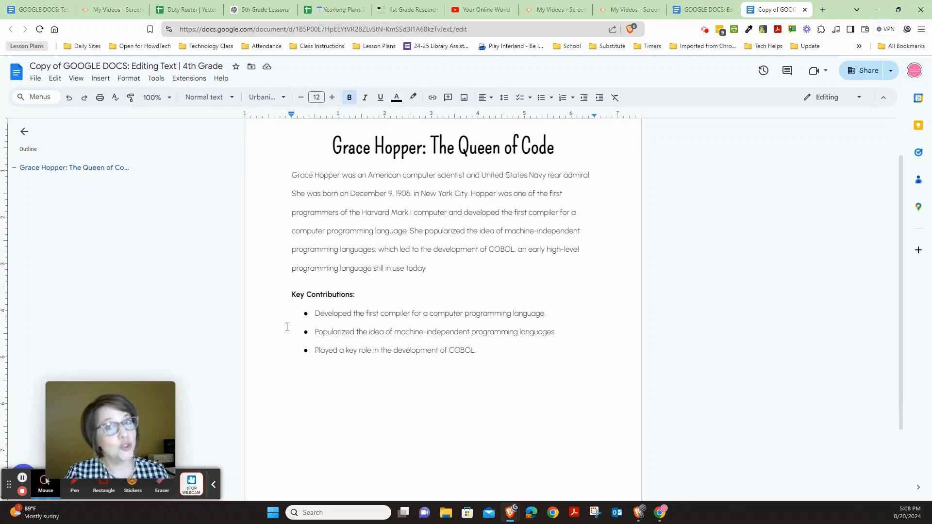
{"action": "mouse_move", "coordinate": [522, 312]}
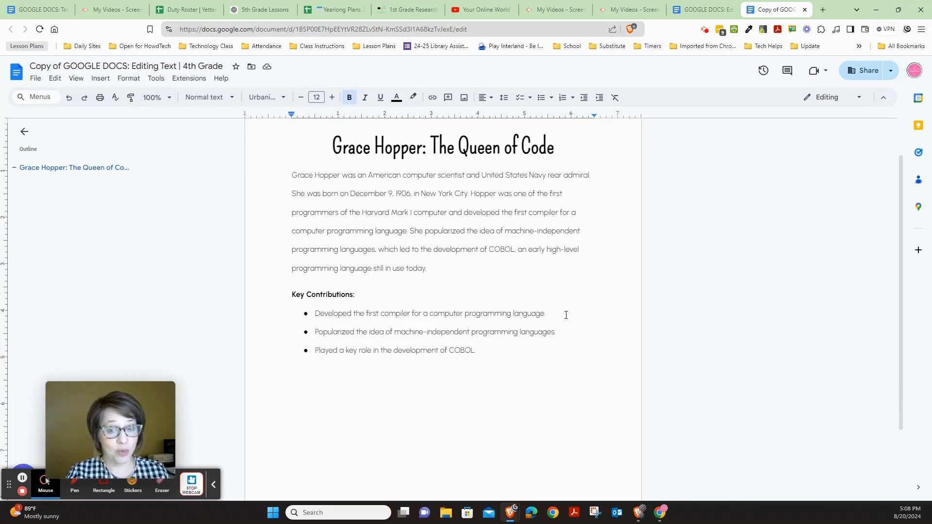
{"action": "mouse_move", "coordinate": [384, 344]}
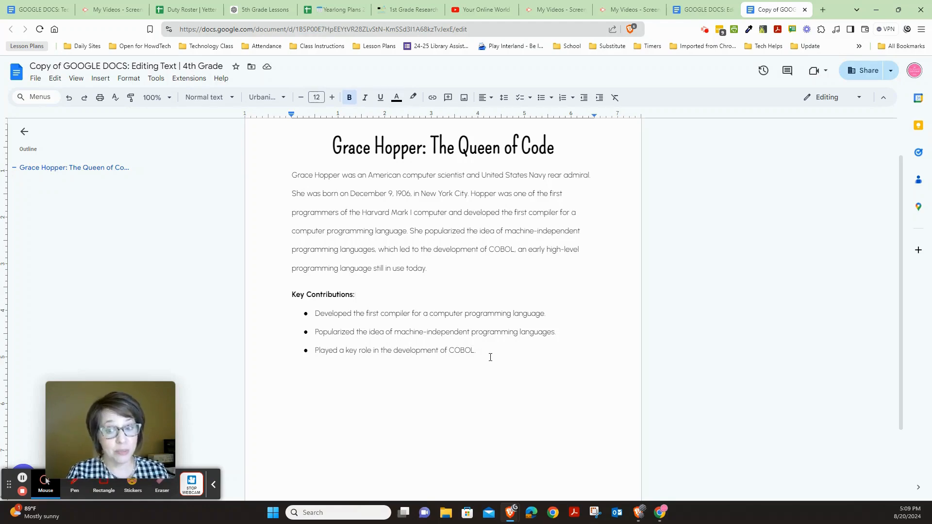
{"action": "mouse_move", "coordinate": [349, 379]}
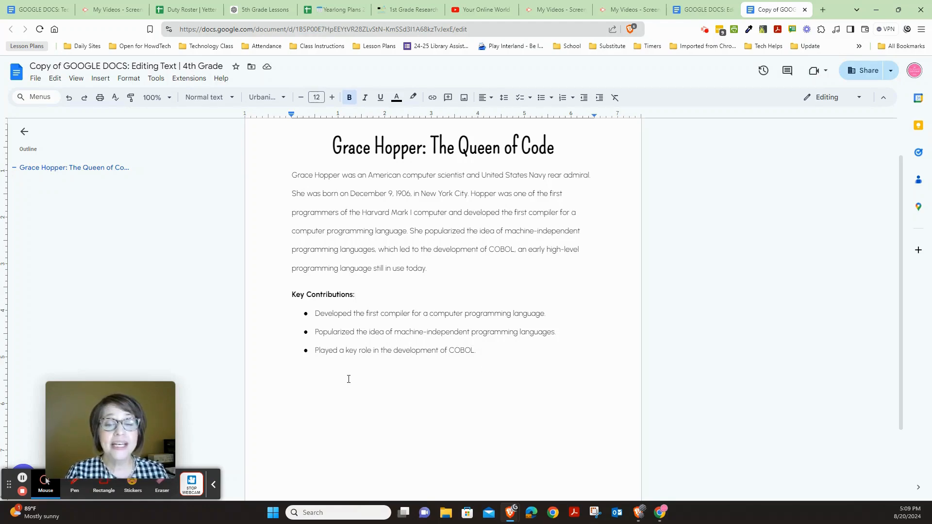
{"action": "mouse_move", "coordinate": [502, 356]}
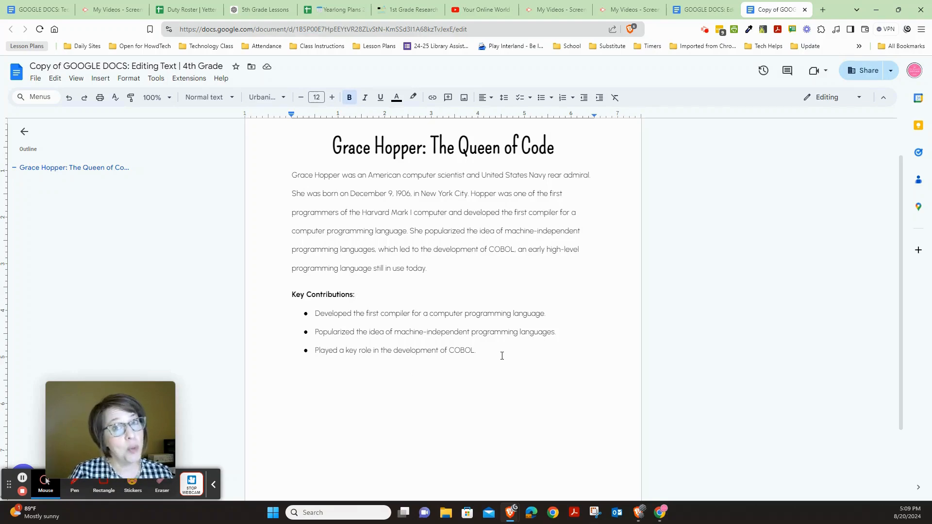
{"action": "scroll", "scroll_direction": "down", "scroll_amount": 3}
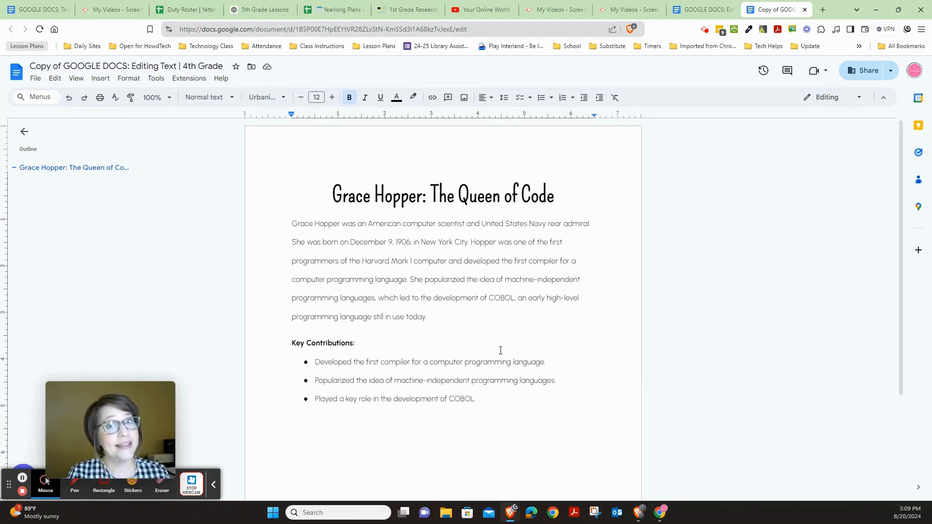
- Compare the original and the model copy, ending on the unformatted Grace Hopper original
{"action": "left_click", "coordinate": [702, 10]}
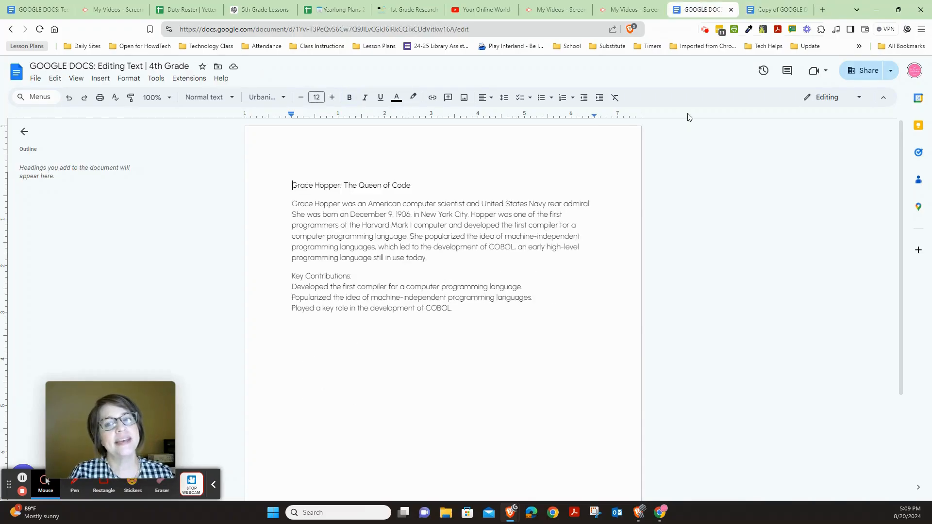
{"action": "mouse_move", "coordinate": [723, 59]}
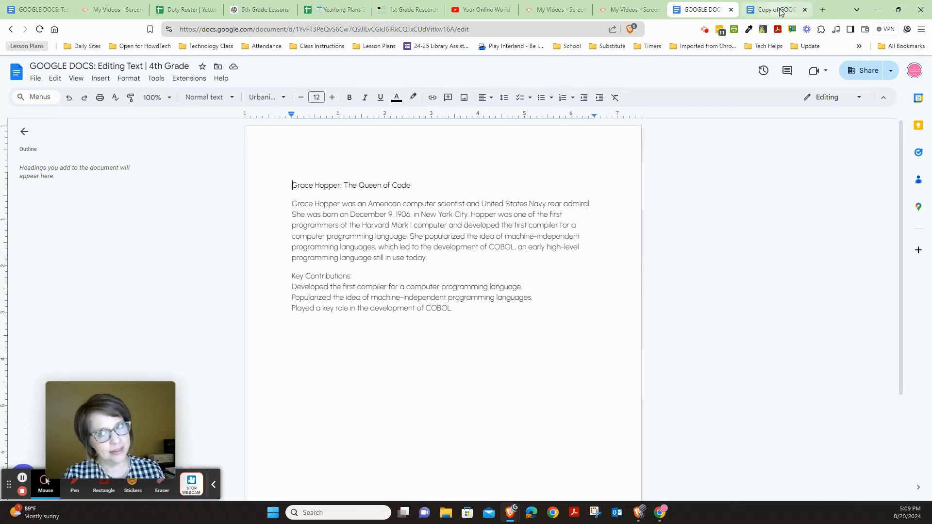
{"action": "left_click", "coordinate": [773, 9]}
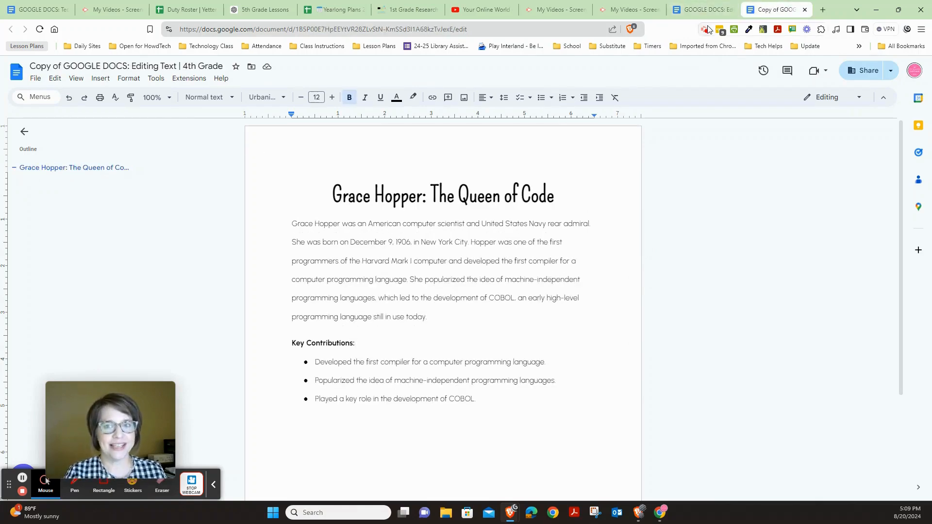
{"action": "left_click", "coordinate": [701, 10]}
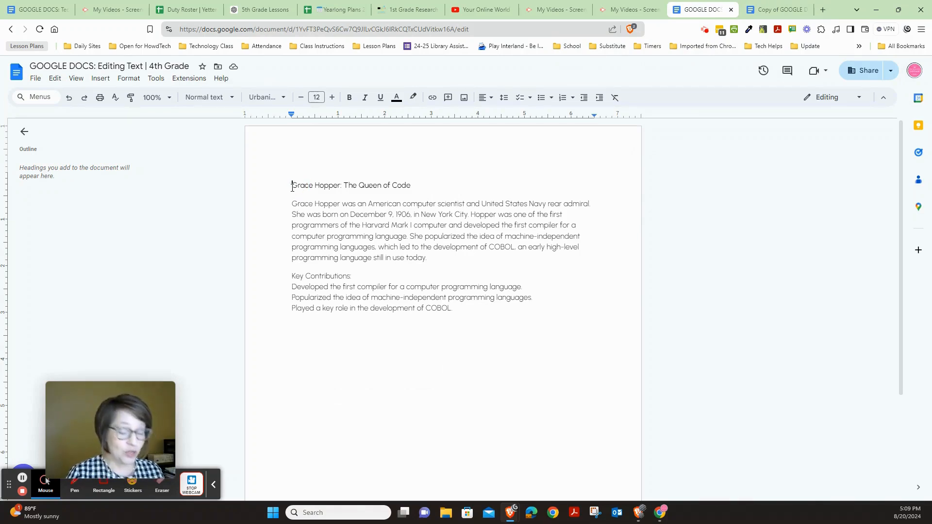
- Highlight the full title line 'Grace Hopper: The Queen of Code' after a few trial selections
{"action": "triple_click", "coordinate": [350, 185]}
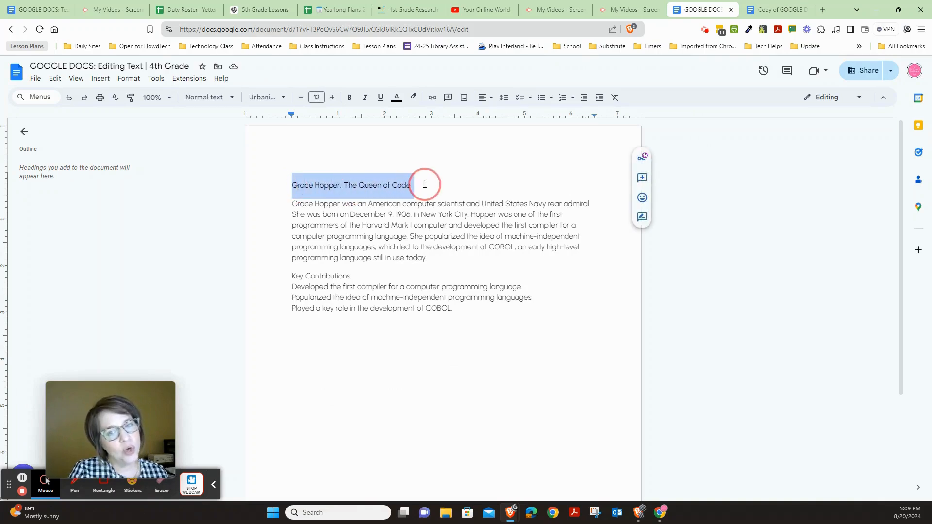
{"action": "left_click", "coordinate": [273, 176]}
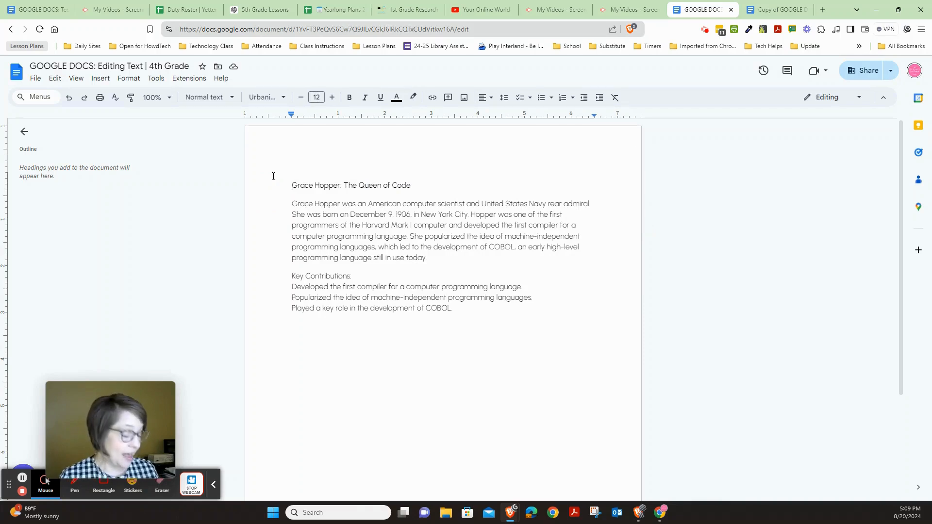
{"action": "double_click", "coordinate": [300, 185]}
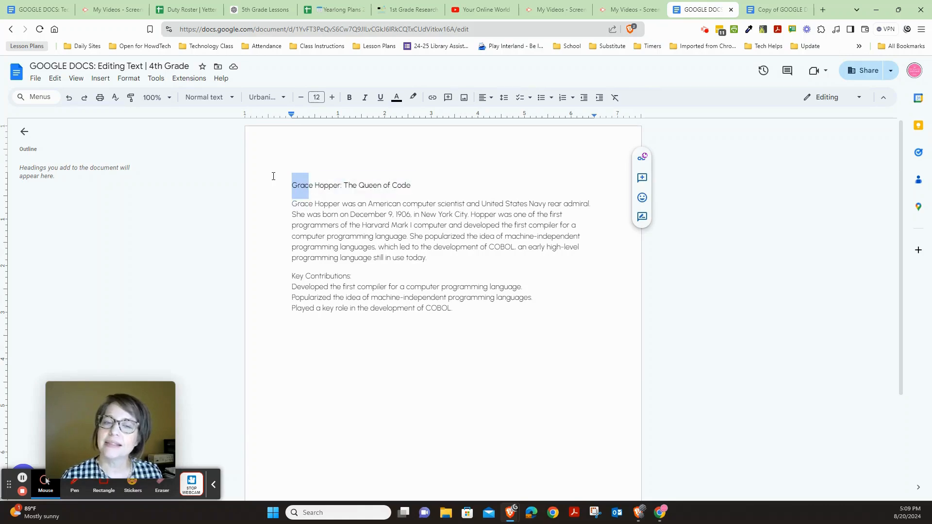
{"action": "left_click", "coordinate": [291, 185]}
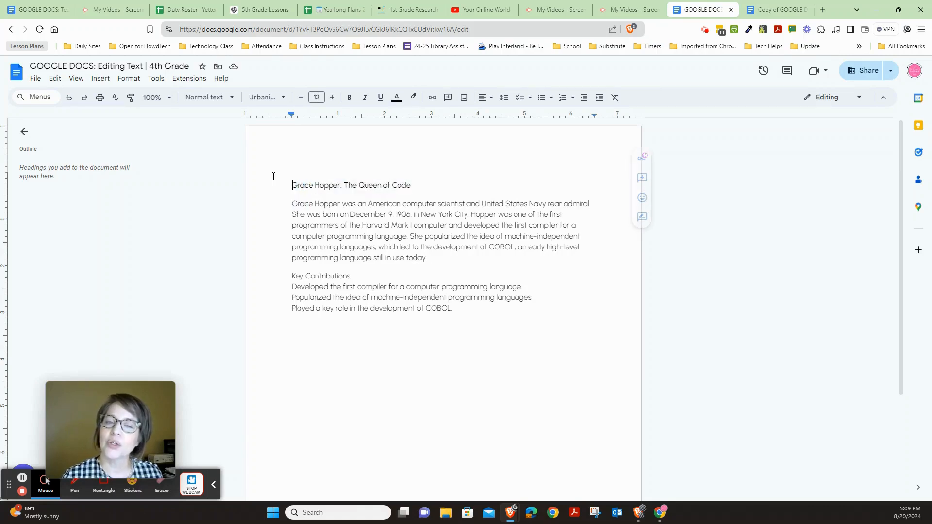
{"action": "triple_click", "coordinate": [350, 185]}
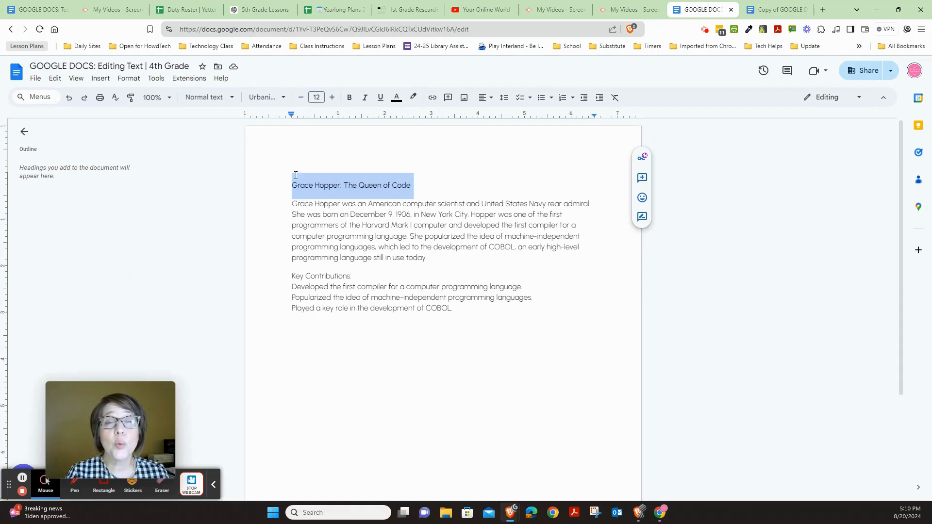
{"action": "mouse_move", "coordinate": [231, 97]}
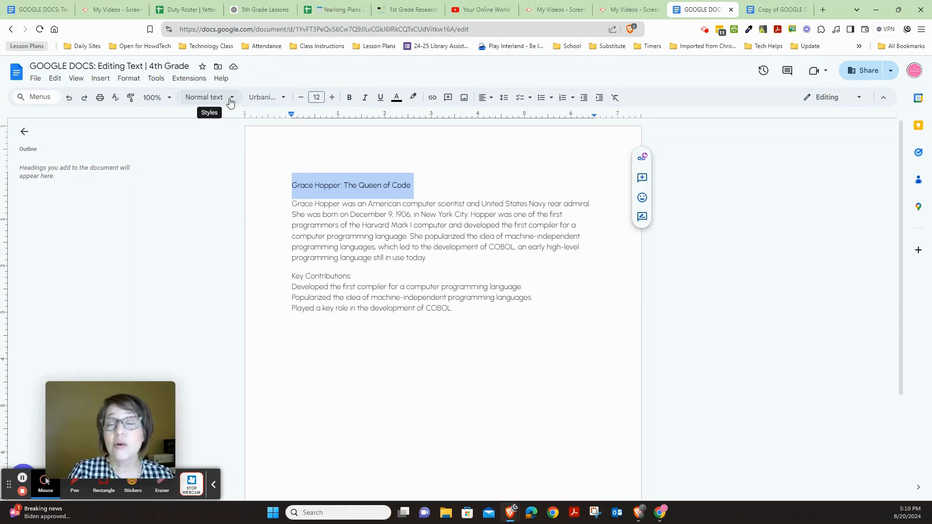
- Give the Grace Hopper heading the Title style and center-align it
{"action": "left_click", "coordinate": [204, 97]}
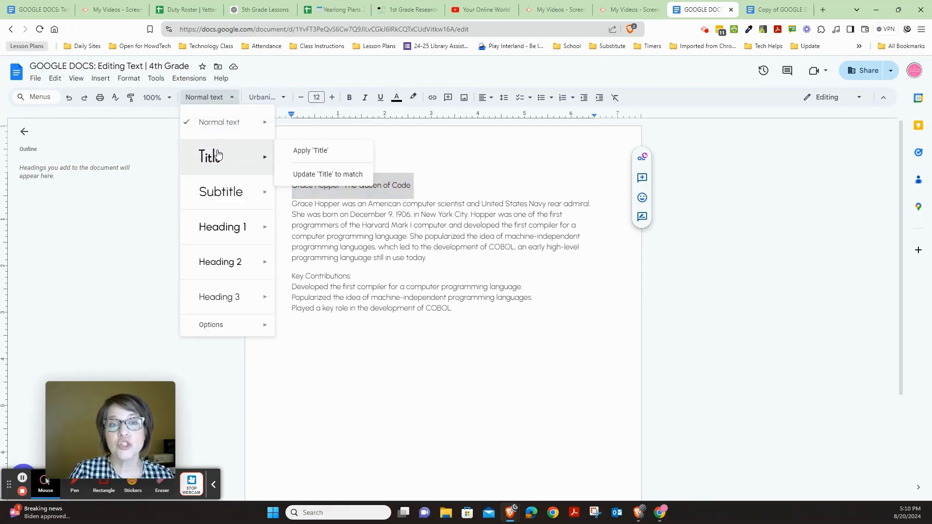
{"action": "left_click", "coordinate": [310, 150]}
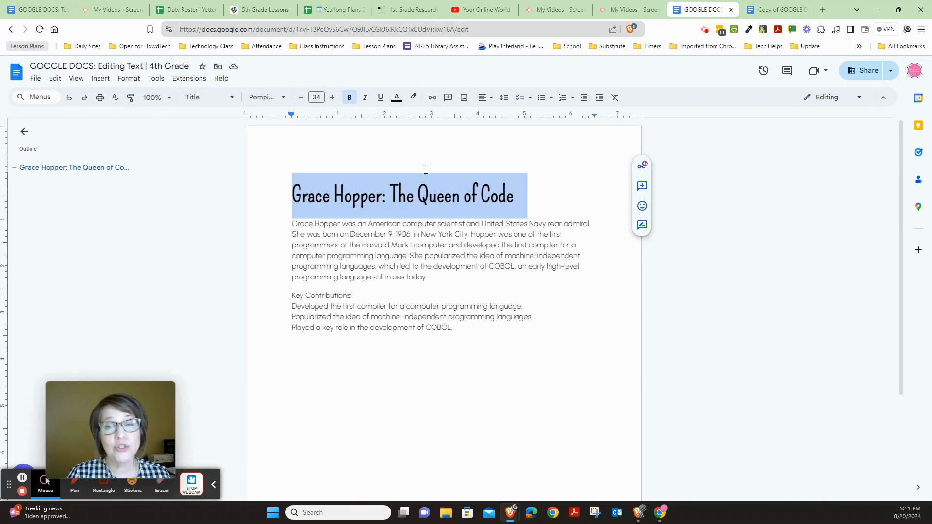
{"action": "left_click", "coordinate": [483, 98]}
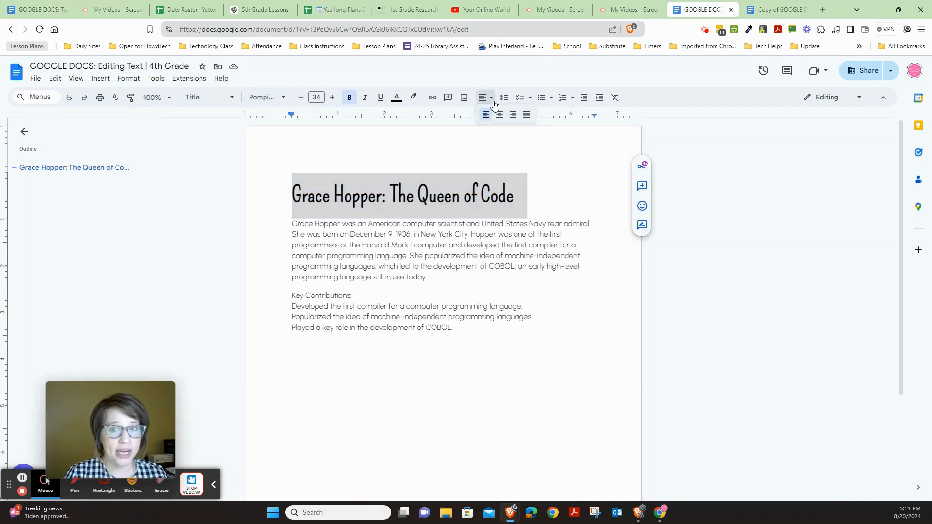
{"action": "mouse_move", "coordinate": [499, 115]}
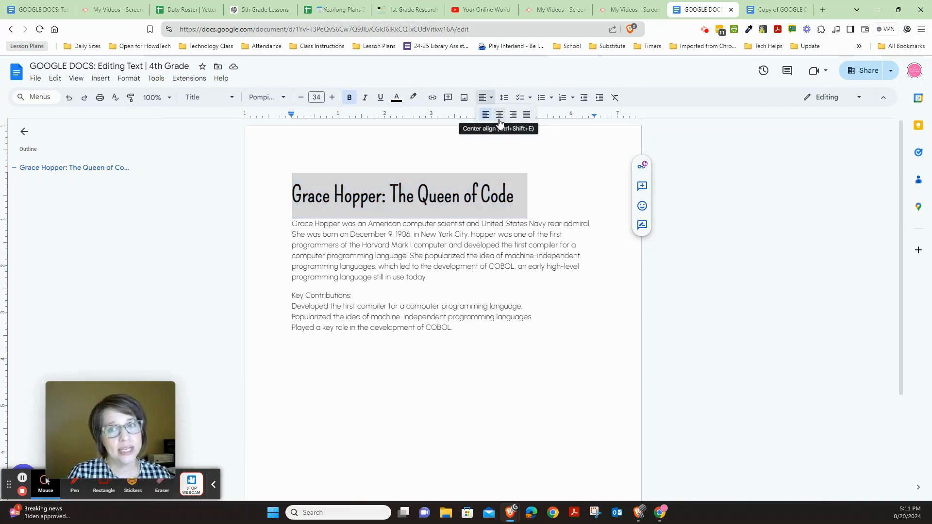
{"action": "left_click", "coordinate": [499, 114]}
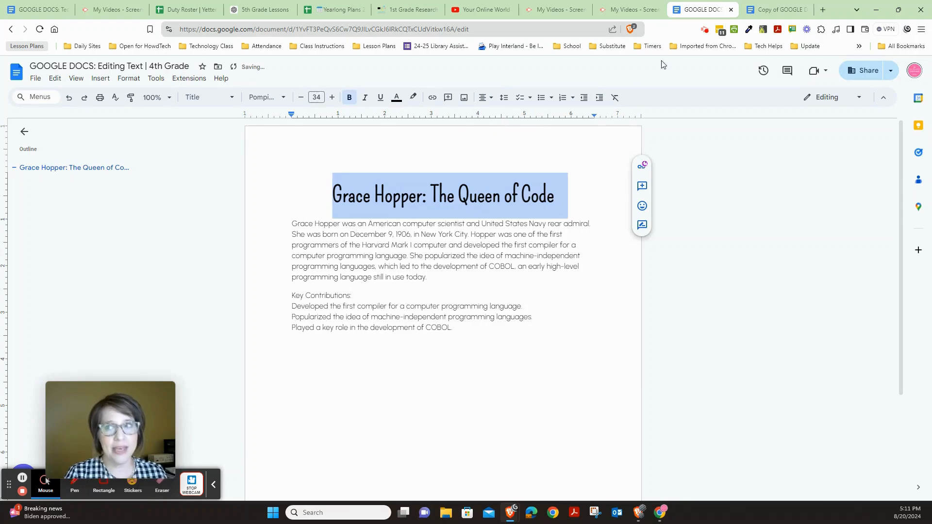
{"action": "left_click", "coordinate": [775, 10]}
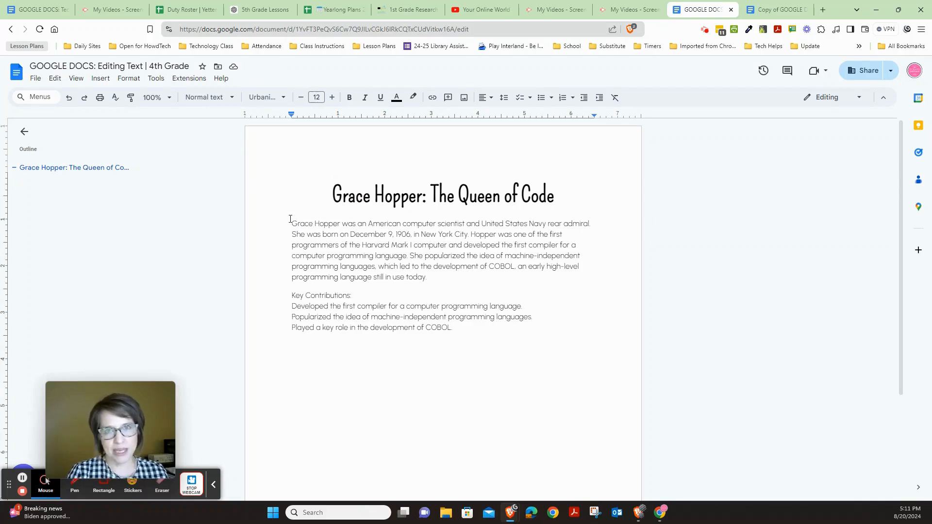
{"action": "left_click", "coordinate": [774, 10]}
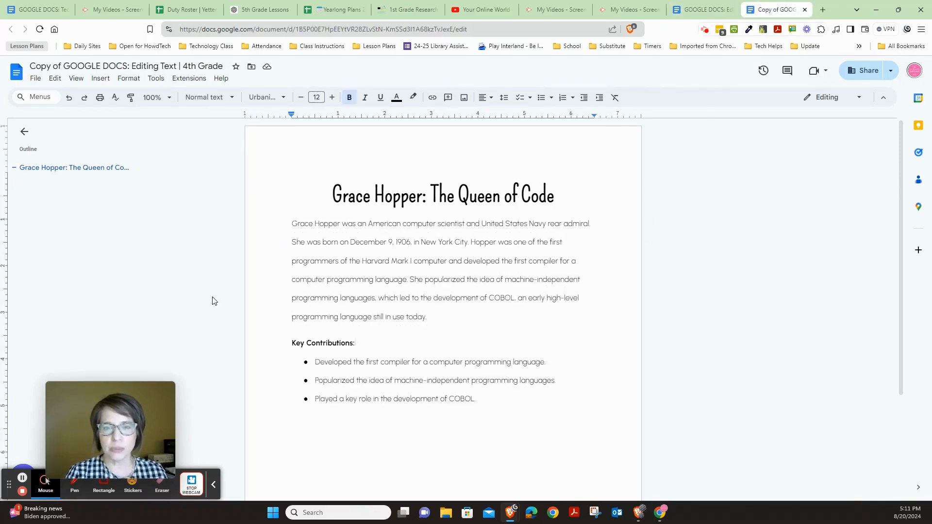
{"action": "mouse_move", "coordinate": [622, 34]}
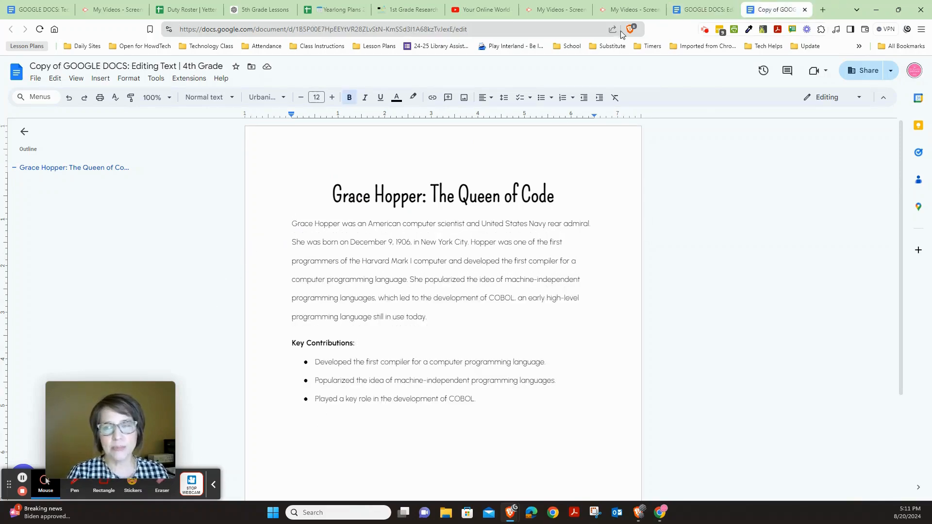
{"action": "left_click", "coordinate": [701, 10]}
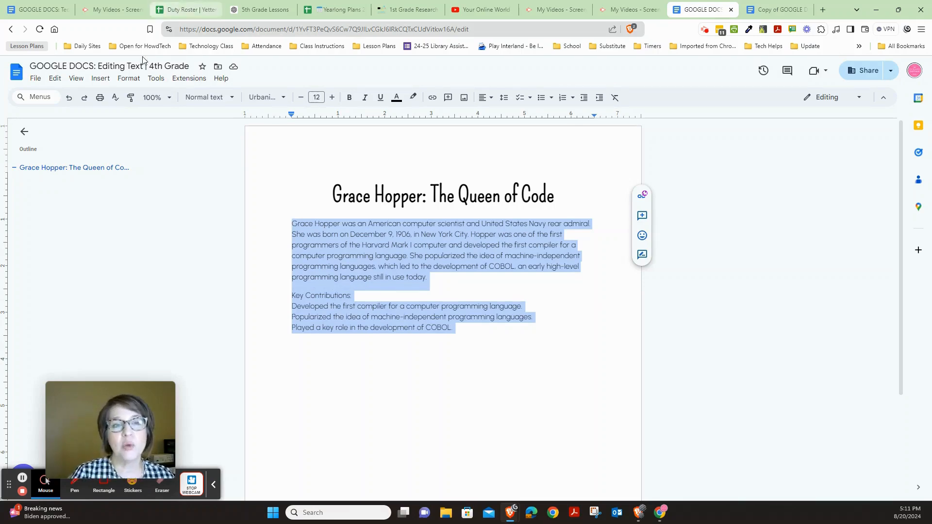
- Apply Double line spacing to the body text from the Format menu
{"action": "left_click", "coordinate": [127, 78]}
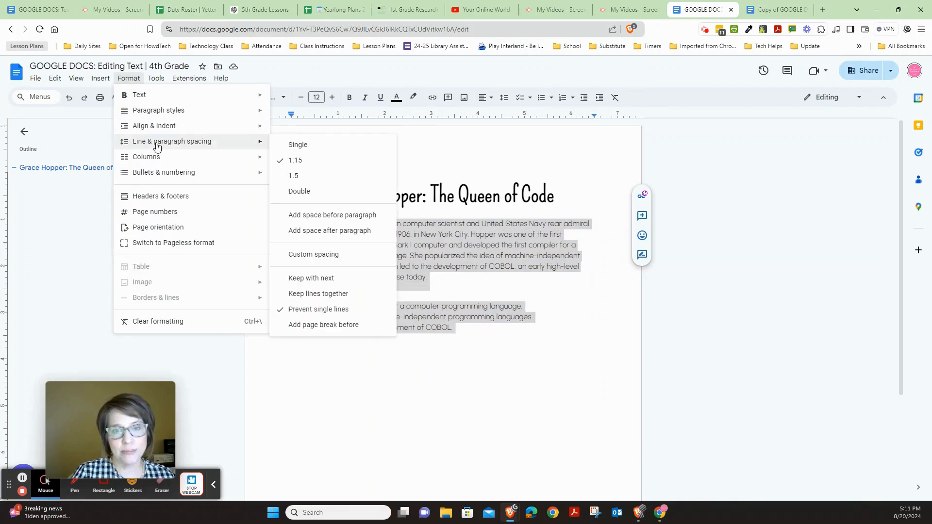
{"action": "mouse_move", "coordinate": [299, 191]}
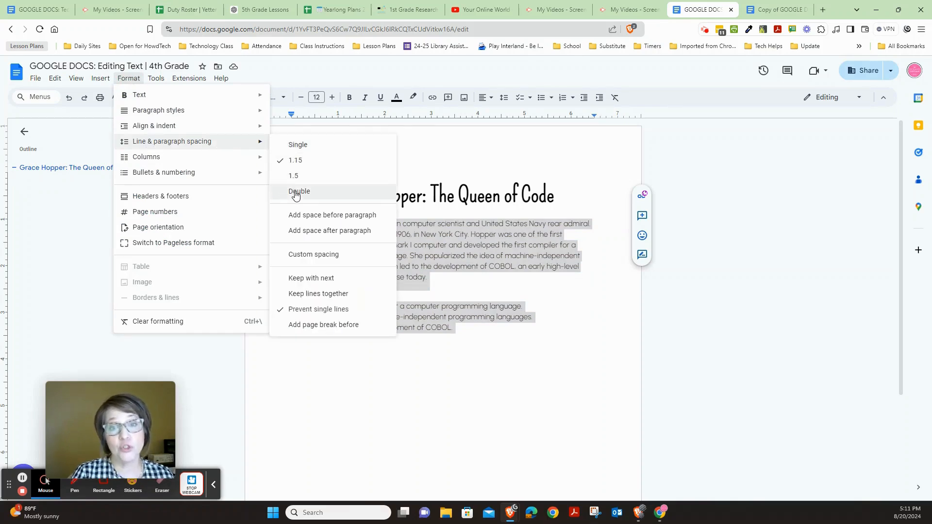
{"action": "left_click", "coordinate": [300, 191]}
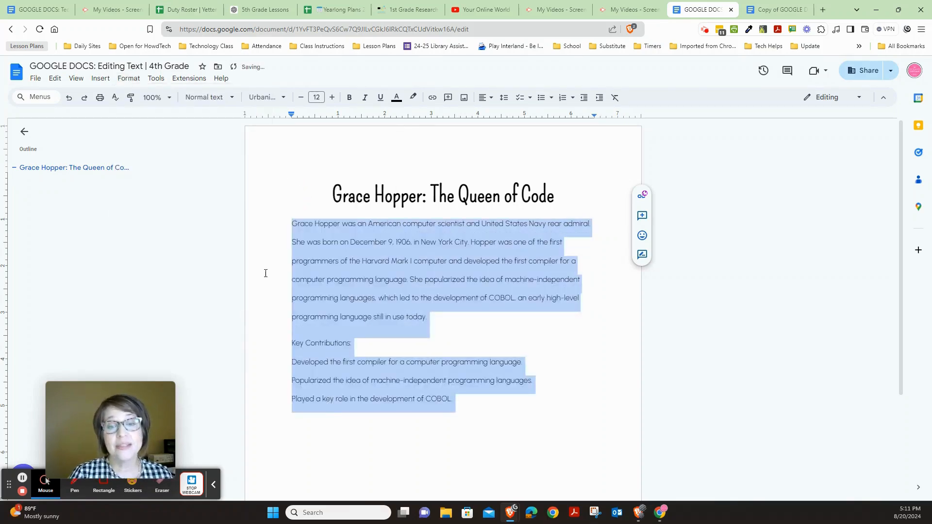
{"action": "left_click", "coordinate": [265, 273]}
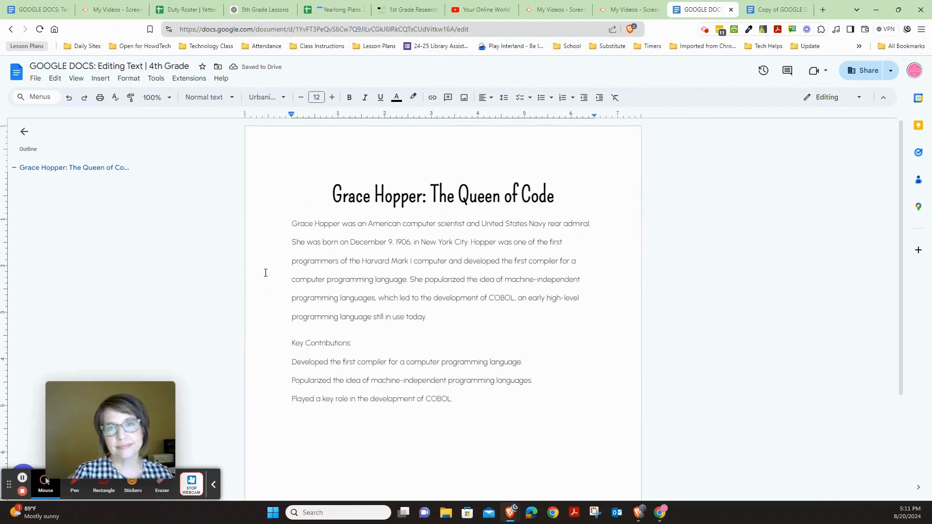
{"action": "mouse_move", "coordinate": [776, 10]}
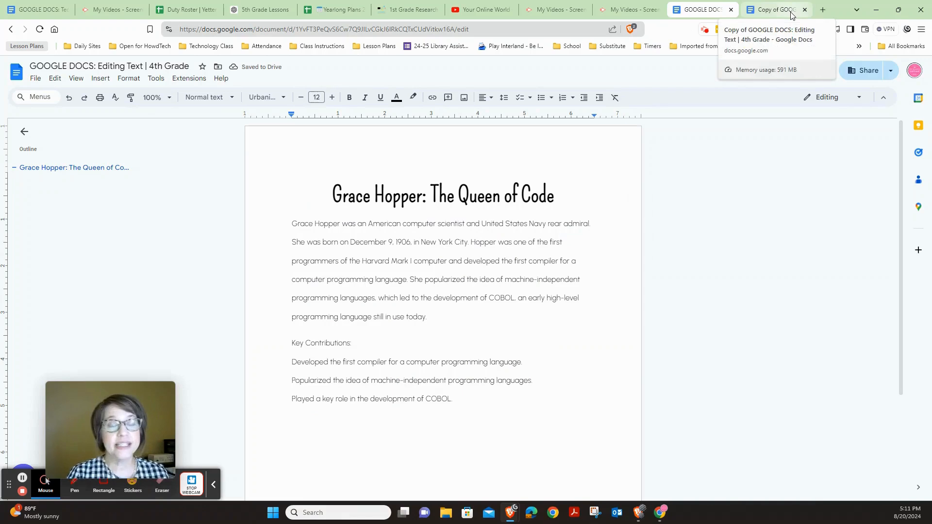
{"action": "left_click", "coordinate": [773, 10]}
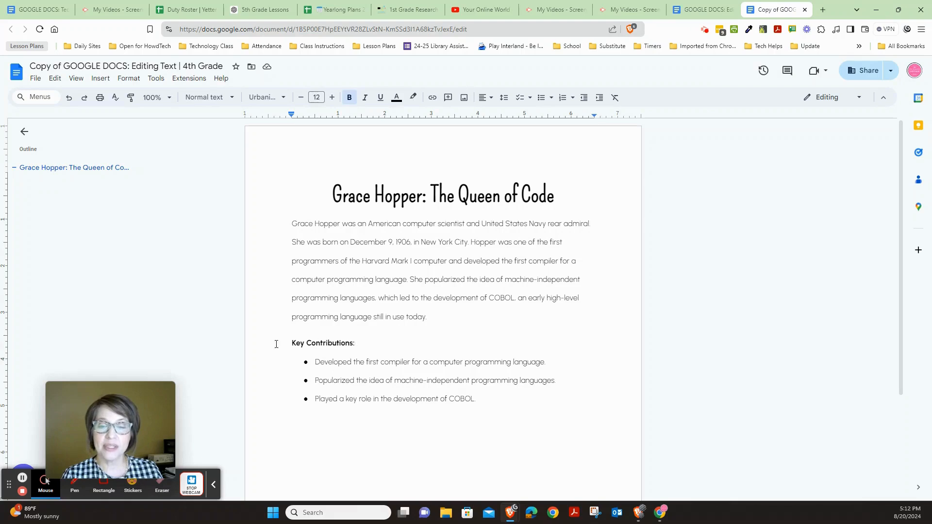
{"action": "mouse_move", "coordinate": [516, 222]}
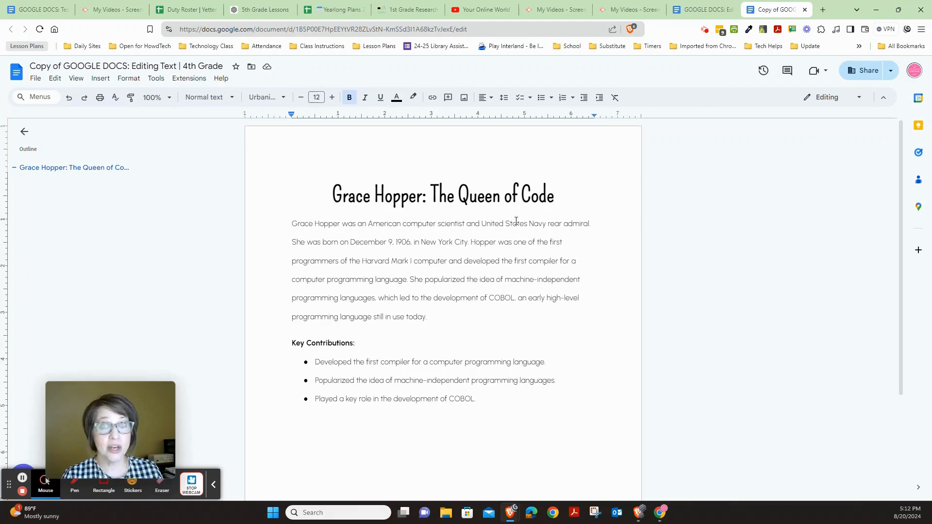
{"action": "left_click", "coordinate": [701, 9]}
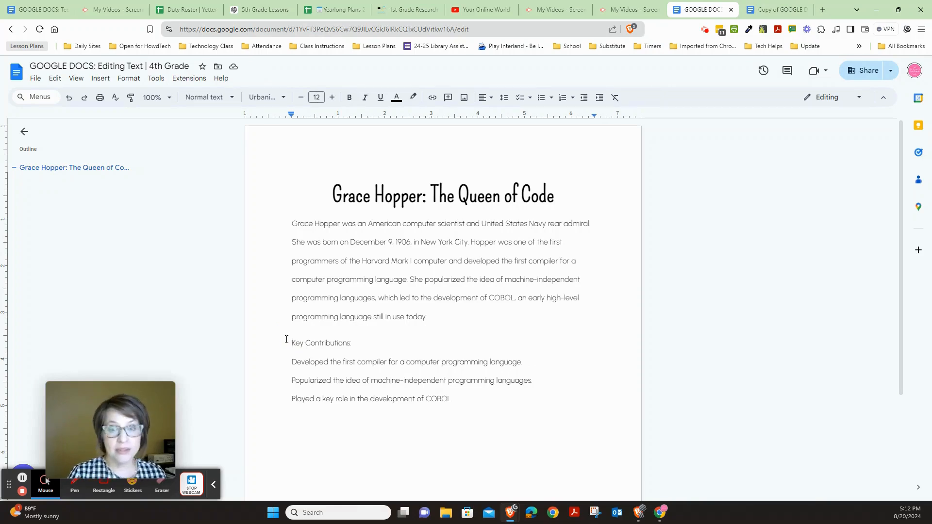
- Bold the 'Key Contributions:' heading, then view the model copy for comparison
{"action": "double_click", "coordinate": [321, 344]}
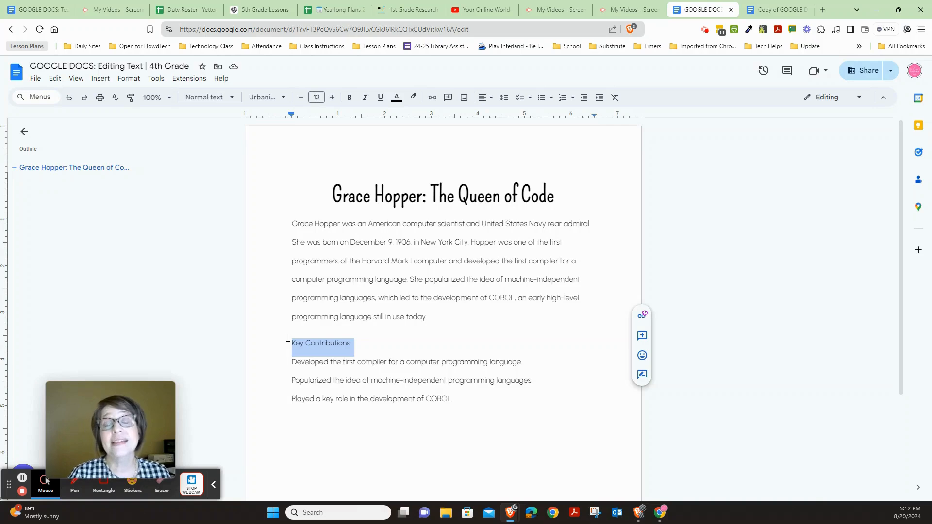
{"action": "mouse_move", "coordinate": [341, 131]}
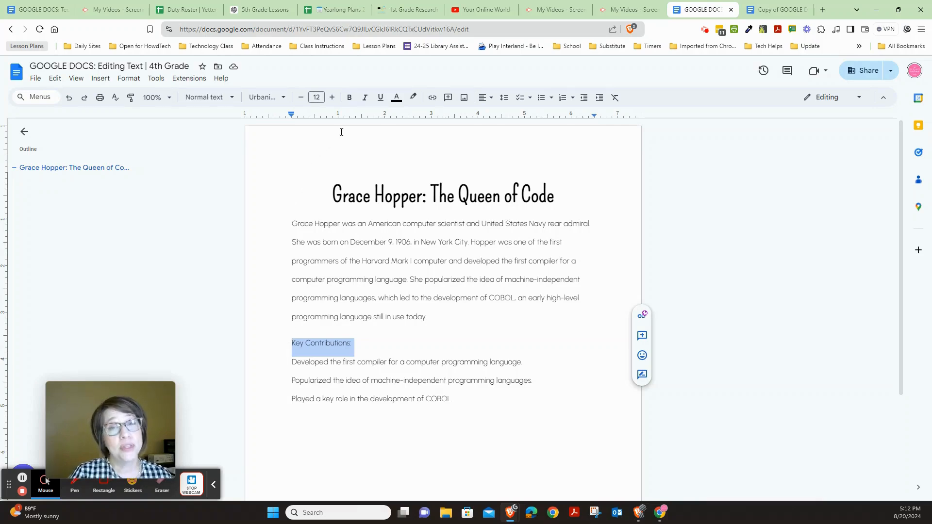
{"action": "left_click", "coordinate": [349, 98]}
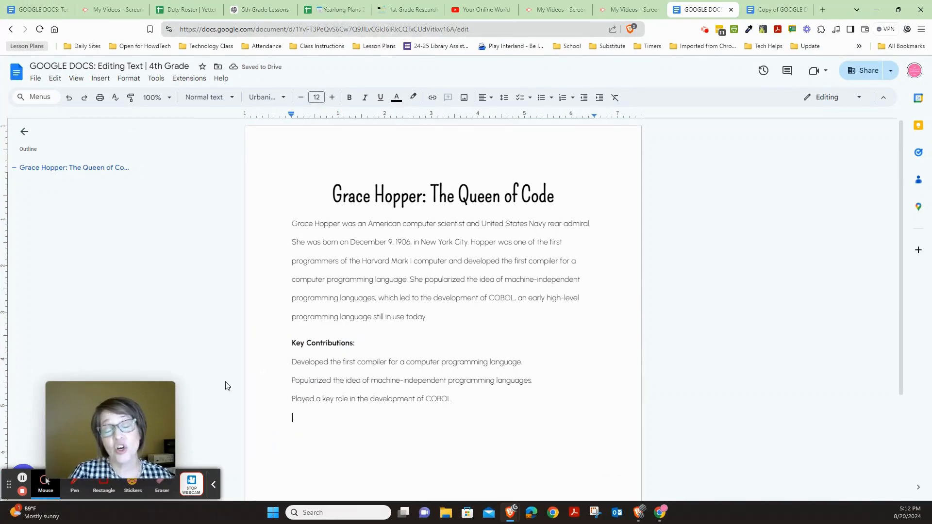
{"action": "left_click", "coordinate": [772, 10]}
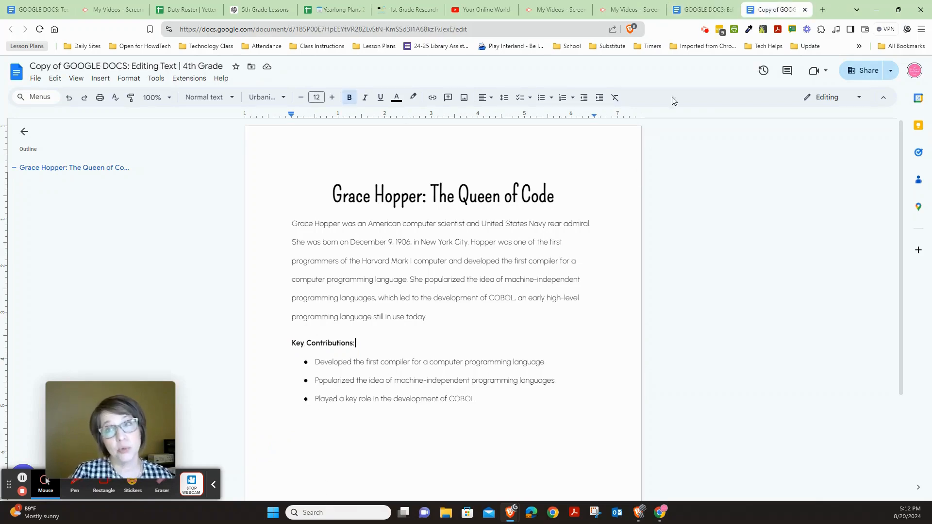
- Return to the original document and select the three Key Contributions lines
{"action": "left_click", "coordinate": [702, 10]}
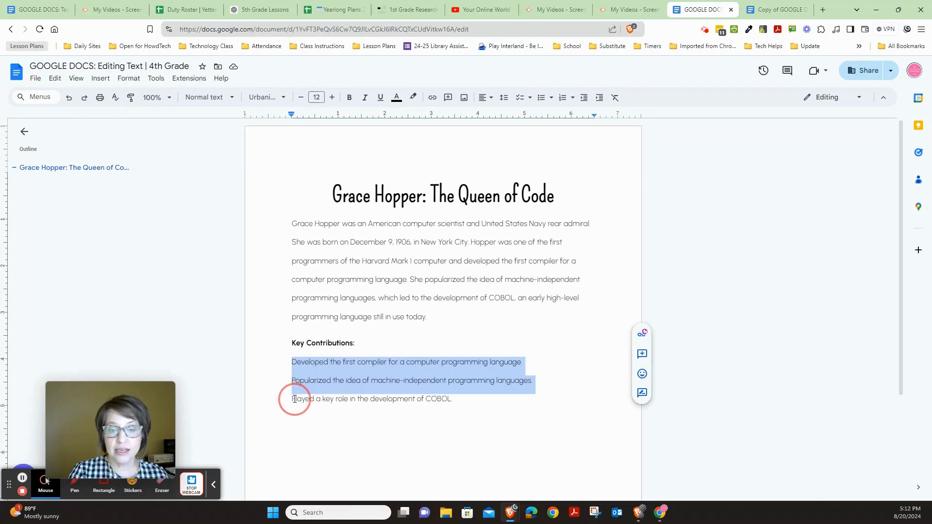
{"action": "left_click", "coordinate": [291, 381]}
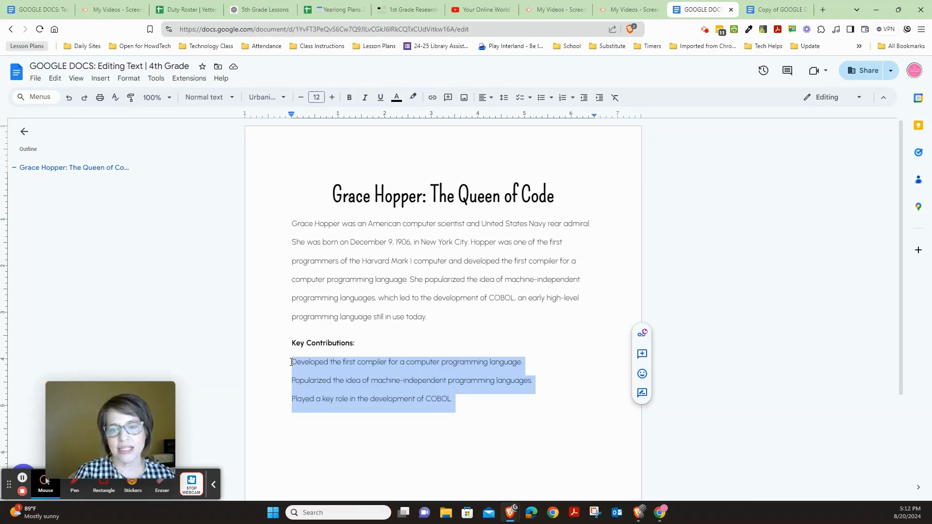
{"action": "mouse_move", "coordinate": [329, 457]}
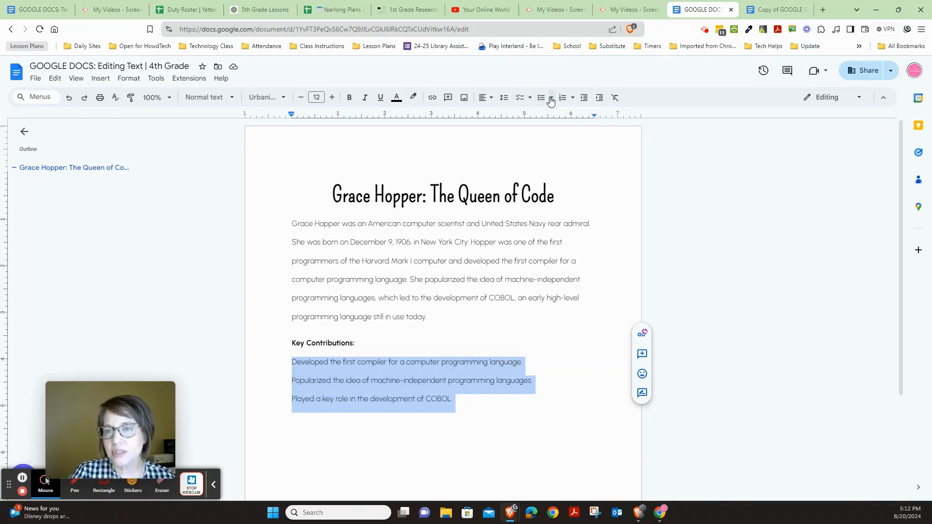
- Give the three contribution lines filled-circle bullets, then view the model copy
{"action": "left_click", "coordinate": [542, 98]}
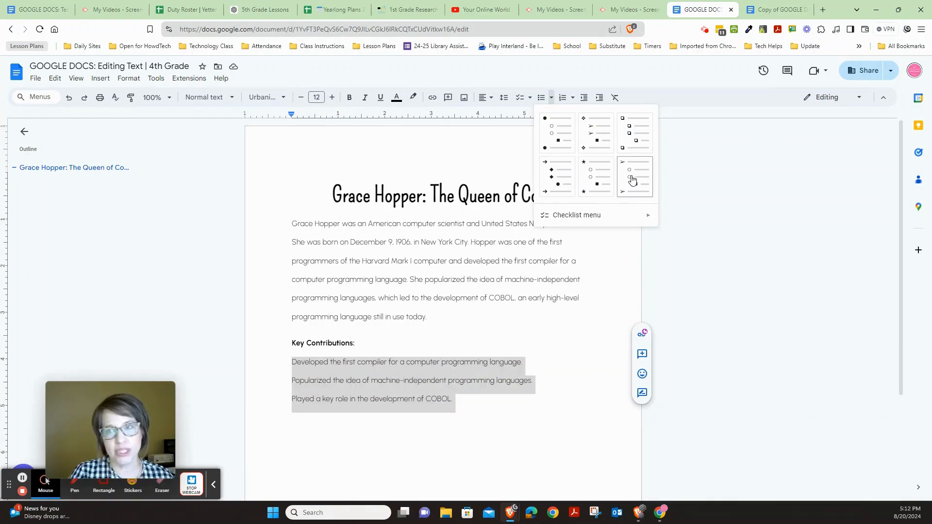
{"action": "mouse_move", "coordinate": [572, 98]}
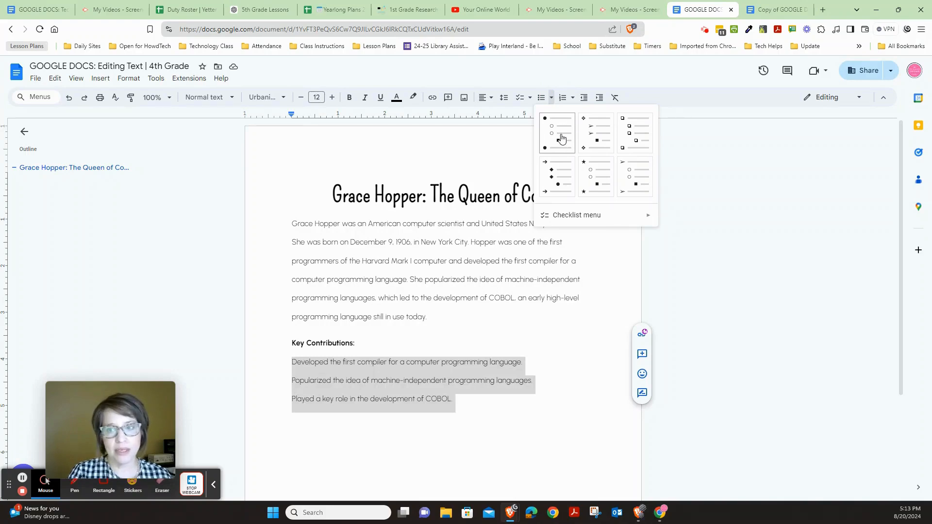
{"action": "left_click", "coordinate": [550, 126]}
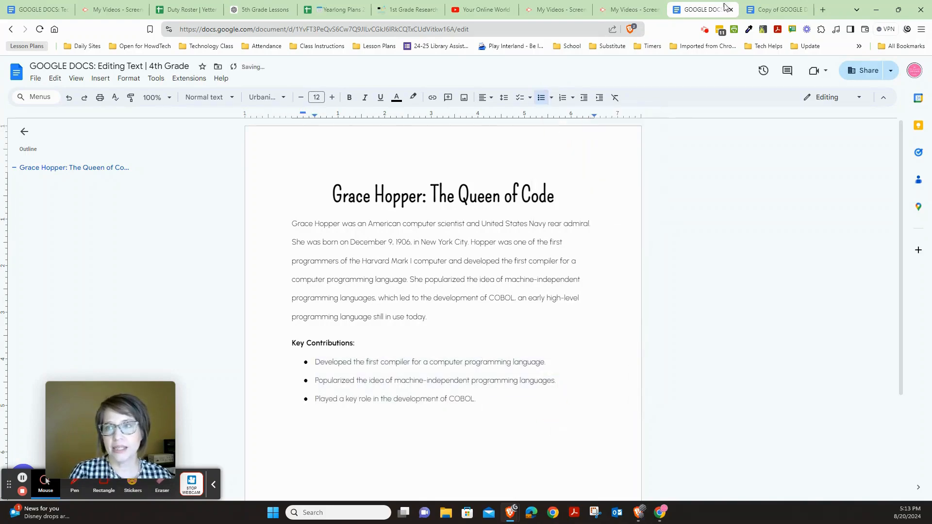
{"action": "left_click", "coordinate": [772, 9]}
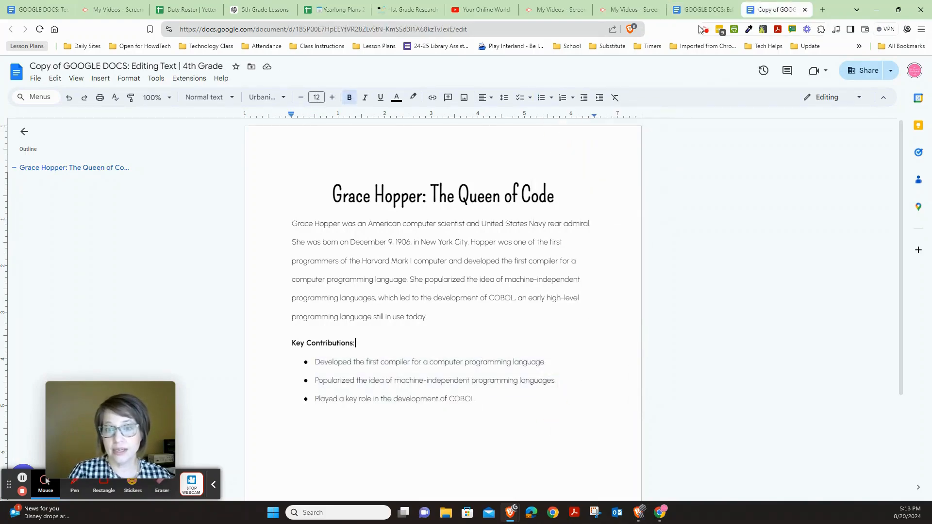